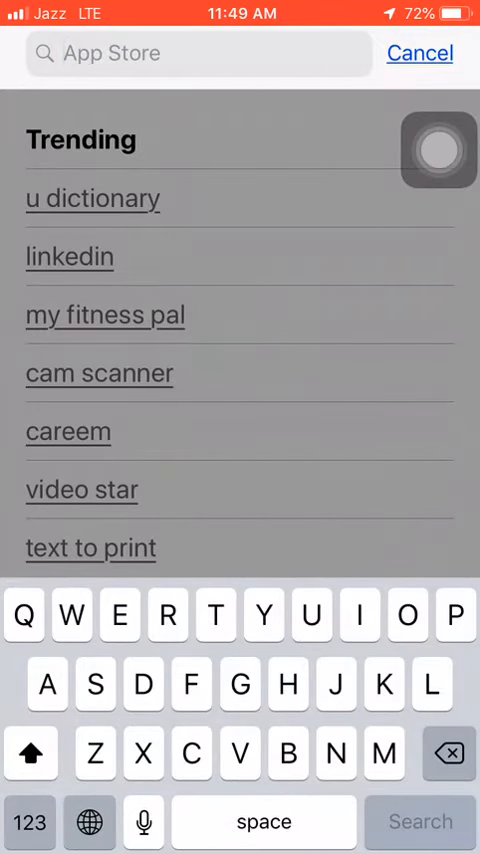
# Search the App Store for 'C code' to list matching apps
pyautogui.write('C c')
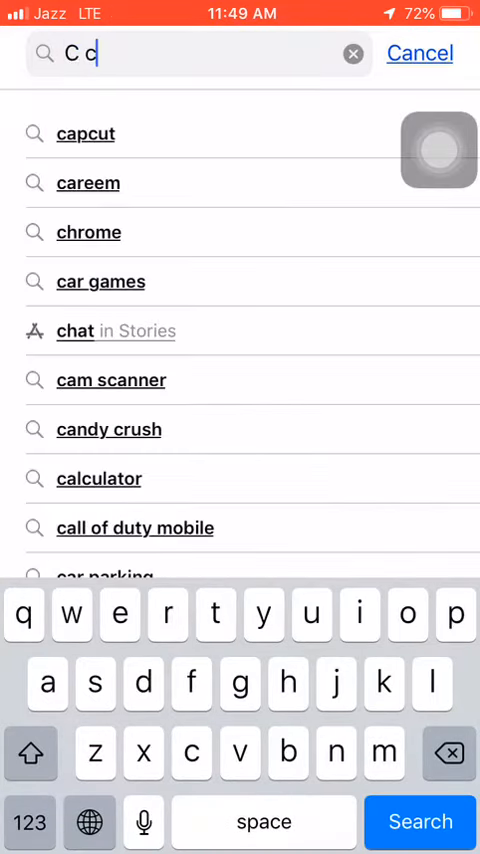
pyautogui.write('ode')
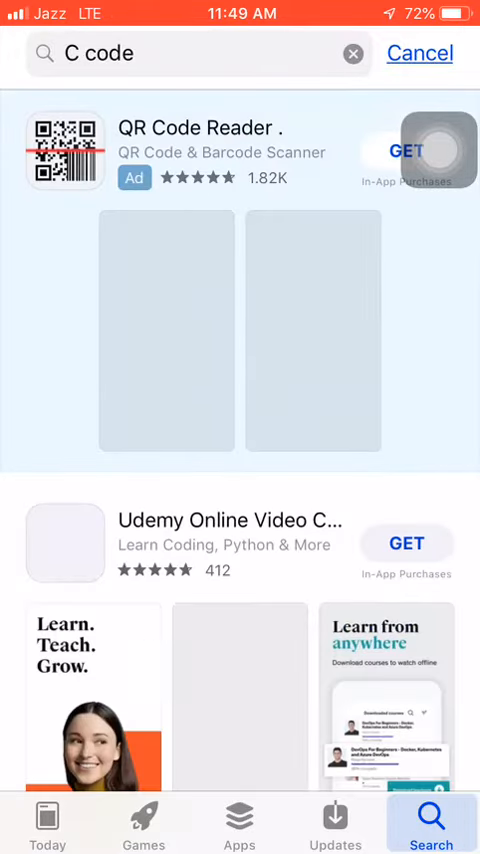
# Scroll the results down to the installed C Programming Language app listing
pyautogui.scroll(-3)
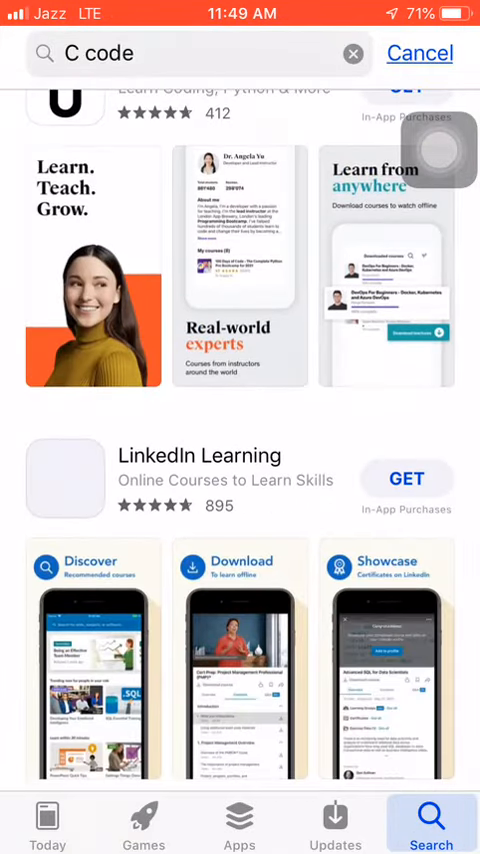
pyautogui.scroll(-3)
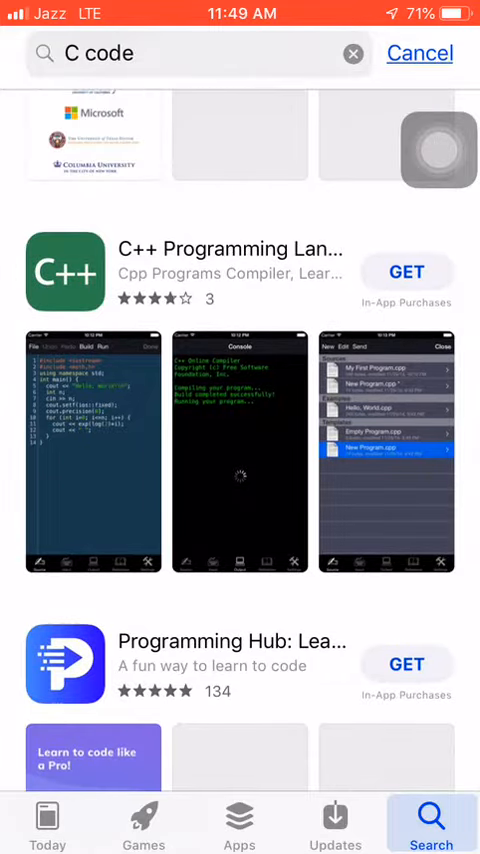
pyautogui.scroll(-3)
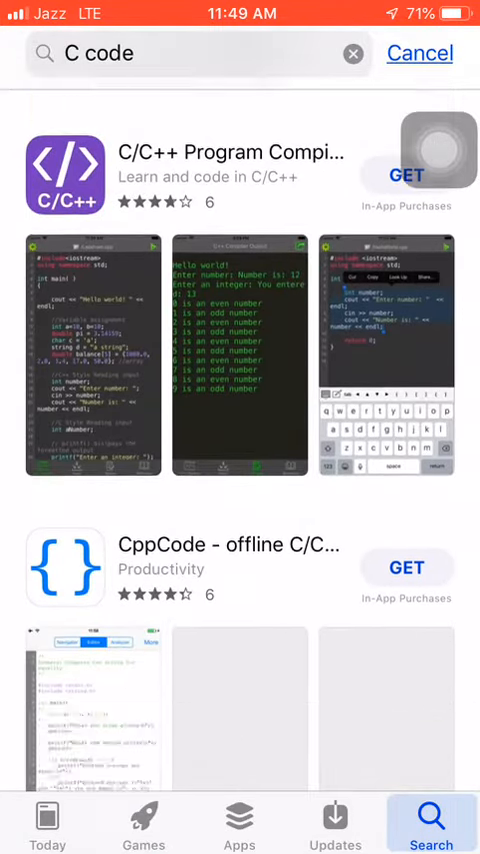
pyautogui.scroll(-3)
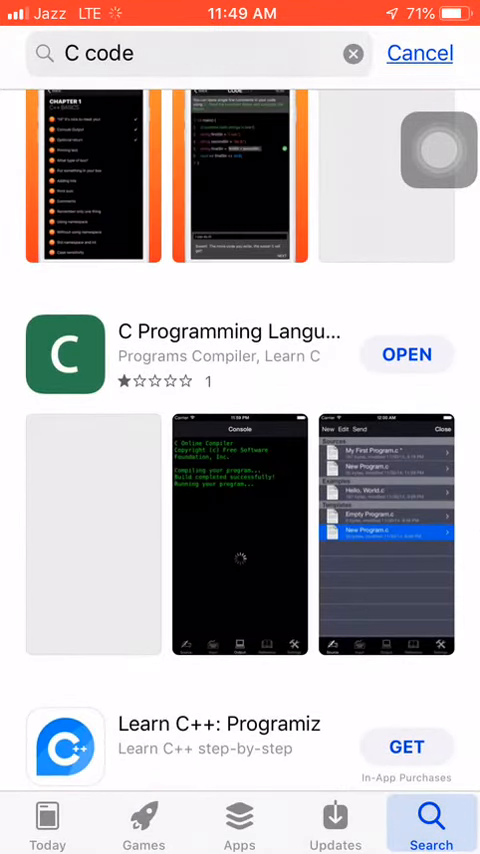
# Show the C Programming Language product page and its preview screenshots
pyautogui.click(64, 356)
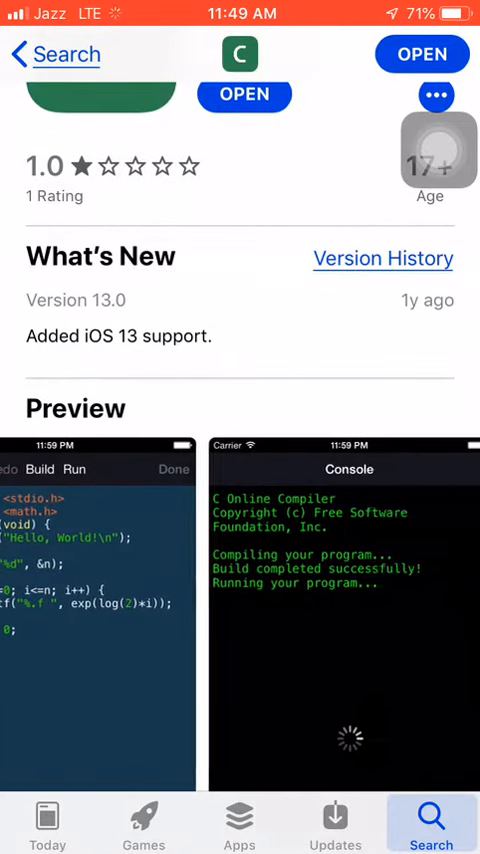
pyautogui.hscroll(-3)
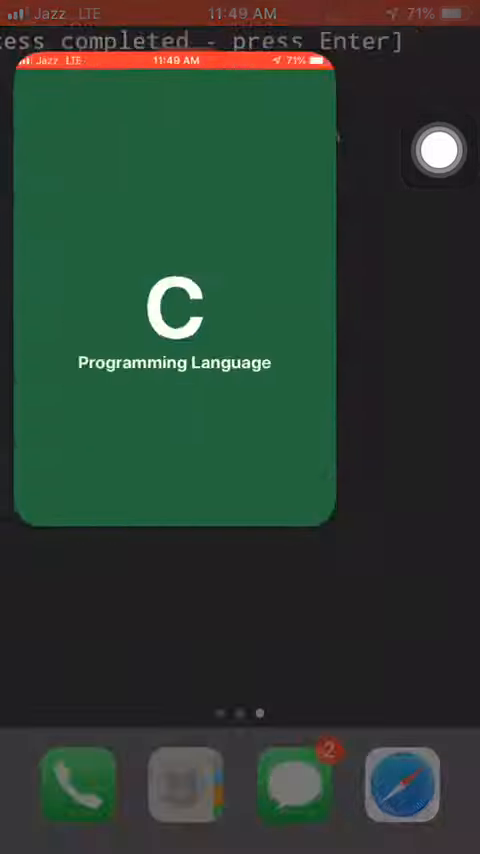
# Bring the app forward and begin editing the 'Pakistan' string in its source editor
pyautogui.click(170, 300)
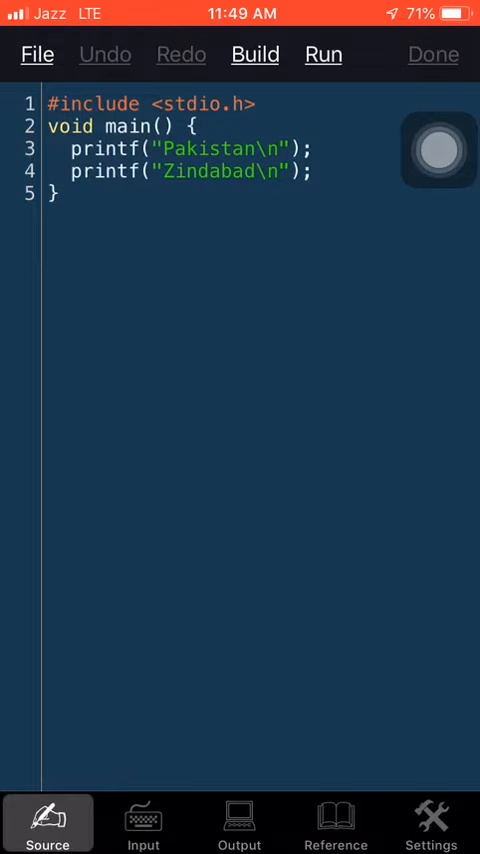
pyautogui.click(164, 148)
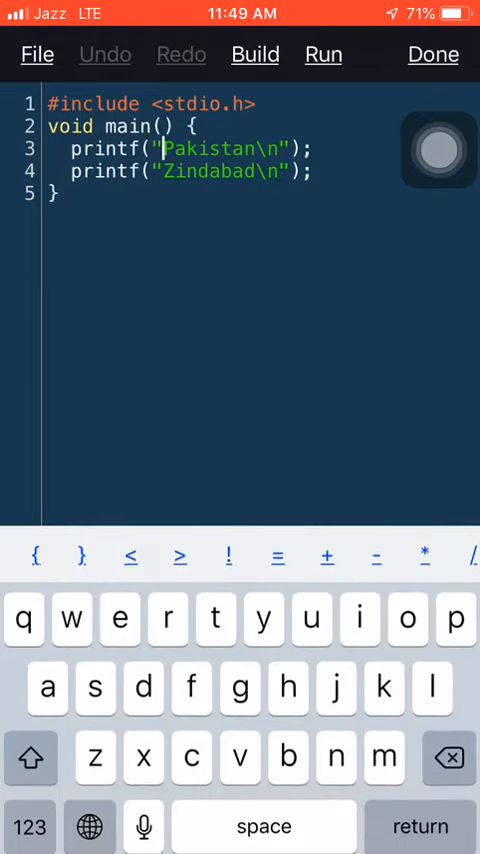